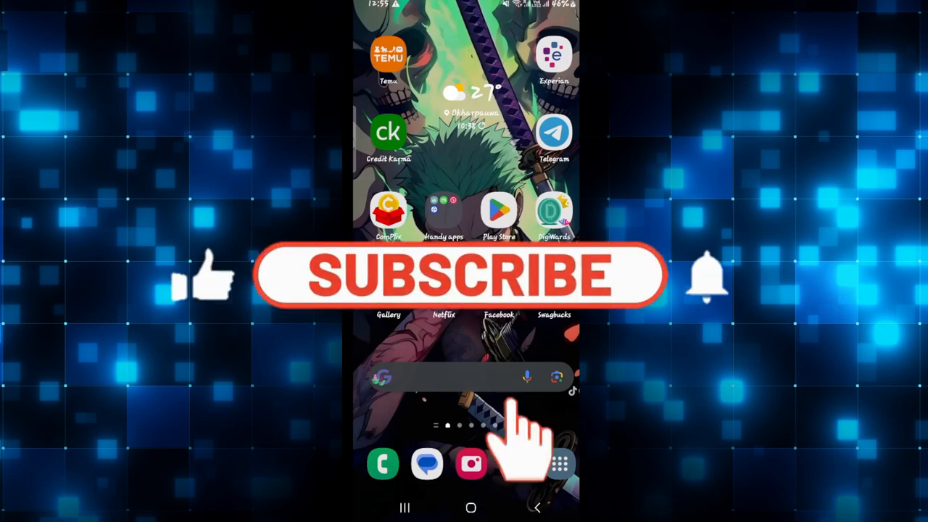
Launch the Google Play Store from the phone's home screen
{"action": "left_click", "coordinate": [464, 276]}
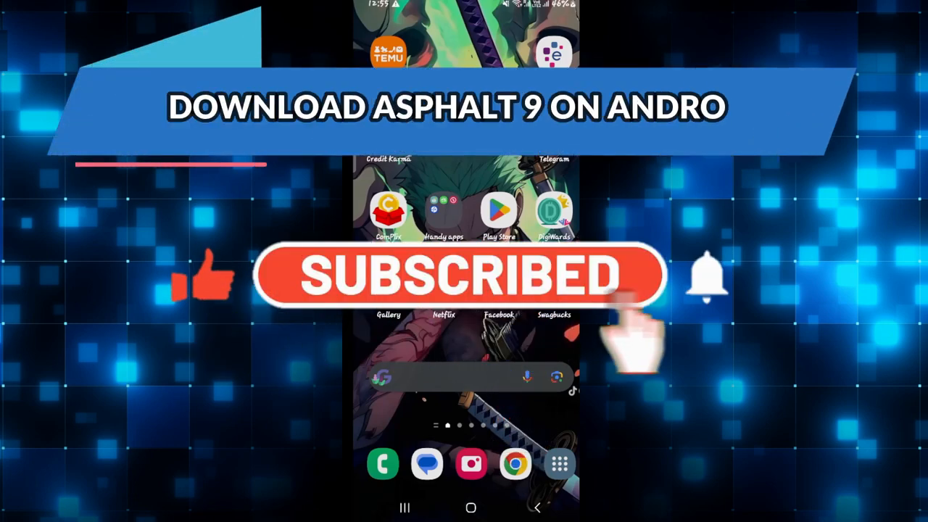
{"action": "left_click", "coordinate": [704, 283]}
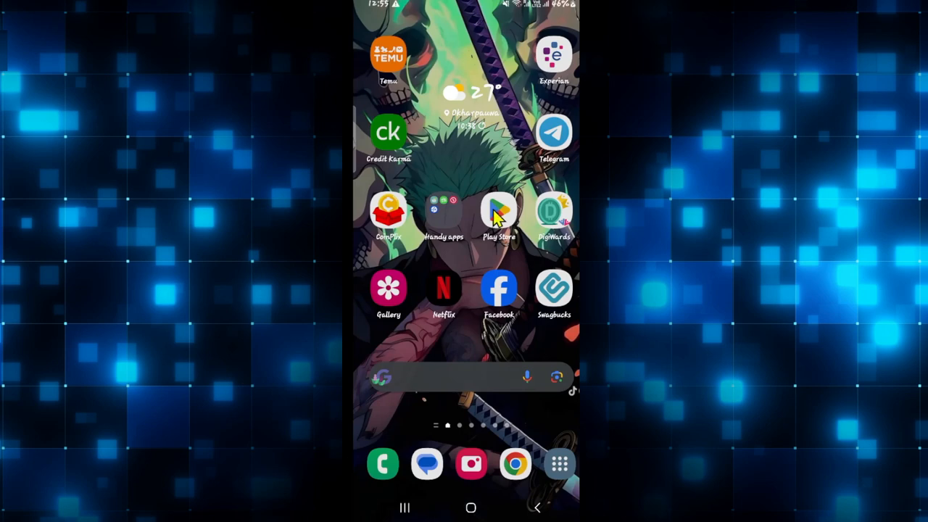
{"action": "left_click", "coordinate": [499, 214]}
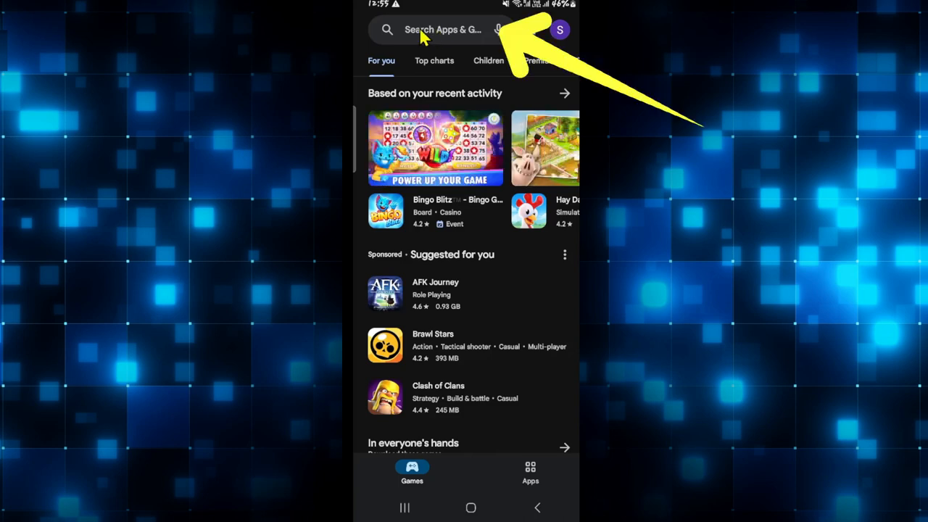
Search 'asph' and pick the 'asphalt 9' suggestion to list Asphalt 9: Legends
{"action": "left_click", "coordinate": [444, 29]}
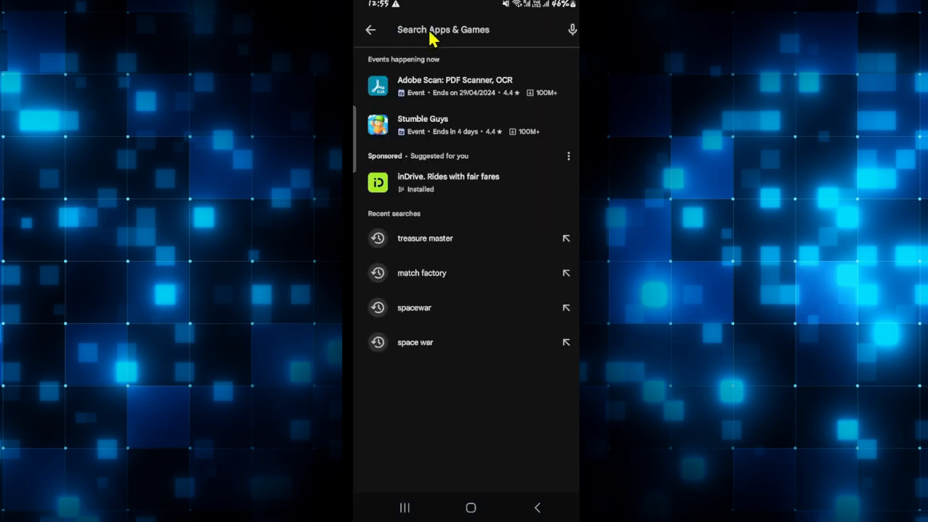
{"action": "type", "text": "asph"}
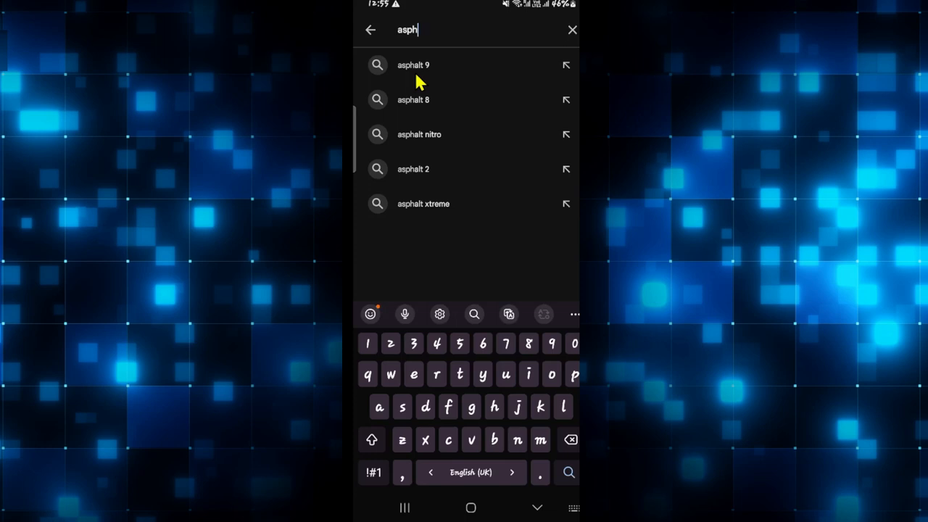
{"action": "left_click", "coordinate": [414, 63]}
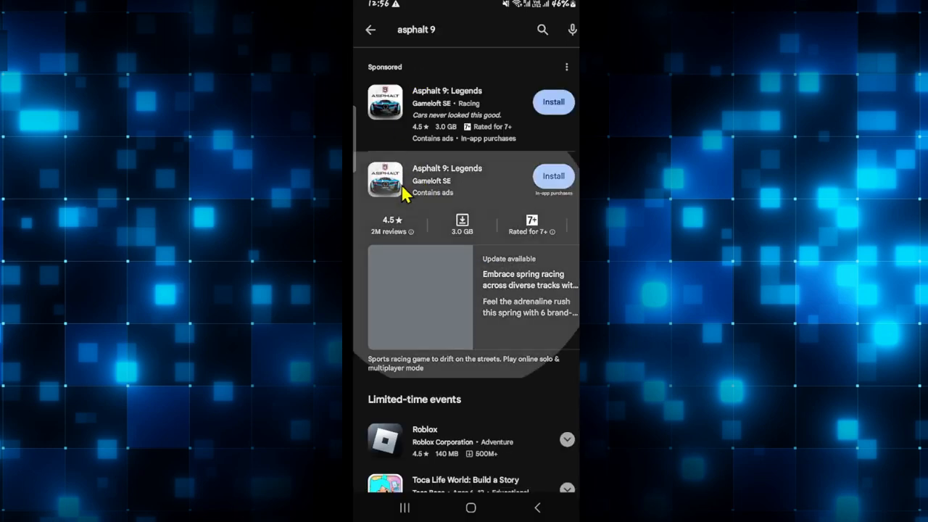
Start installing Asphalt 9: Legends from its details page so it shows Pending
{"action": "left_click", "coordinate": [446, 180]}
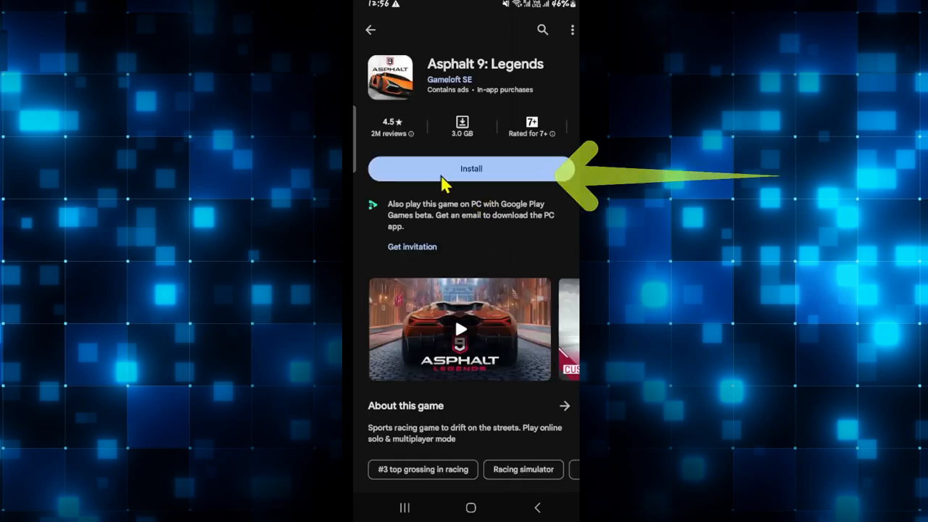
{"action": "left_click", "coordinate": [470, 169]}
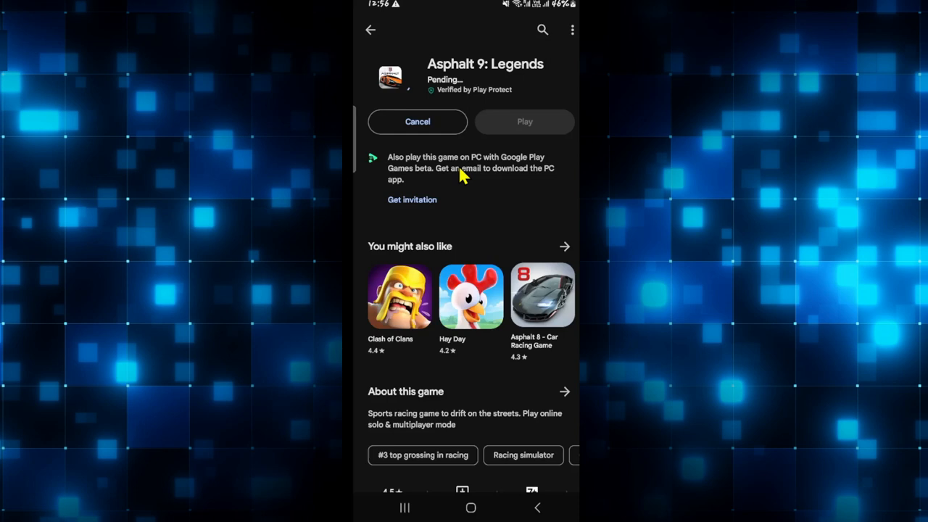
{"action": "mouse_move", "coordinate": [454, 194]}
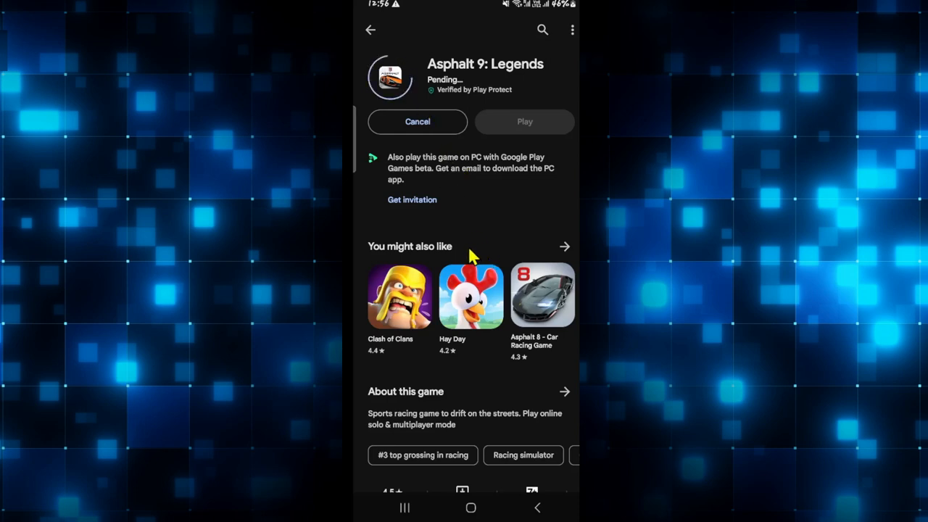
{"action": "mouse_move", "coordinate": [477, 373]}
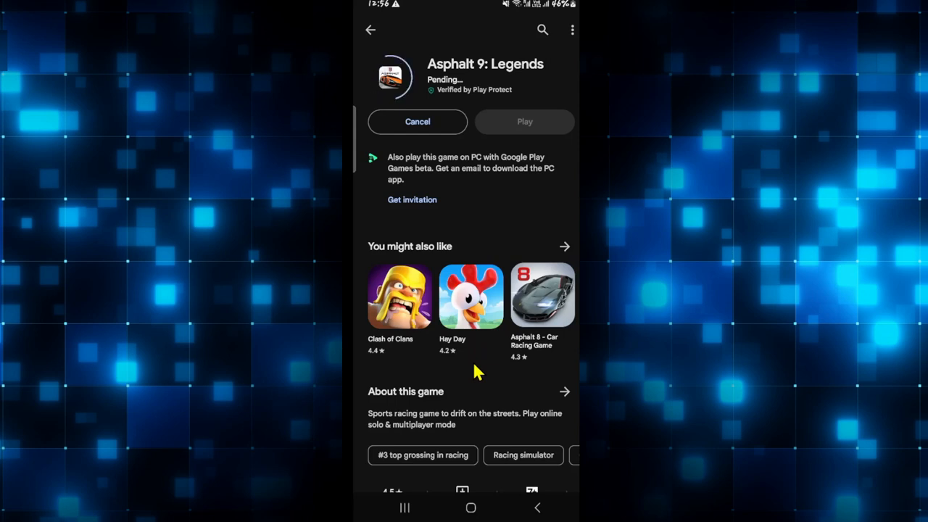
Scroll the Asphalt 9: Legends page through About, Events and Data safety sections
{"action": "scroll", "scroll_direction": "down", "scroll_amount": 3}
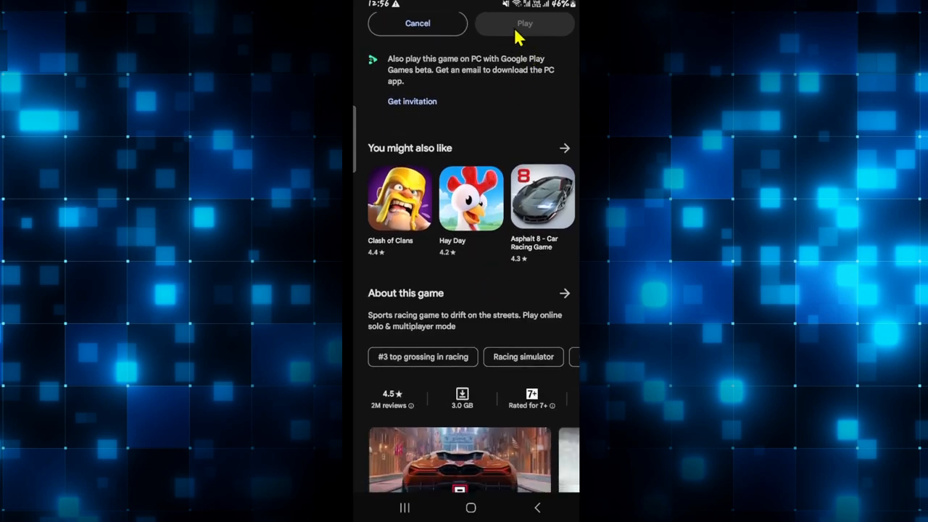
{"action": "scroll", "scroll_direction": "down", "scroll_amount": 3}
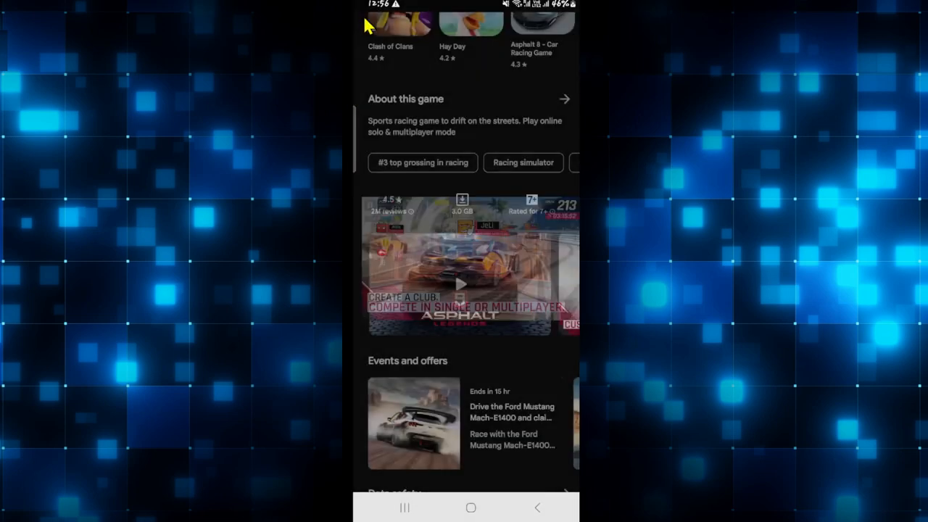
{"action": "scroll", "scroll_direction": "down", "scroll_amount": 3}
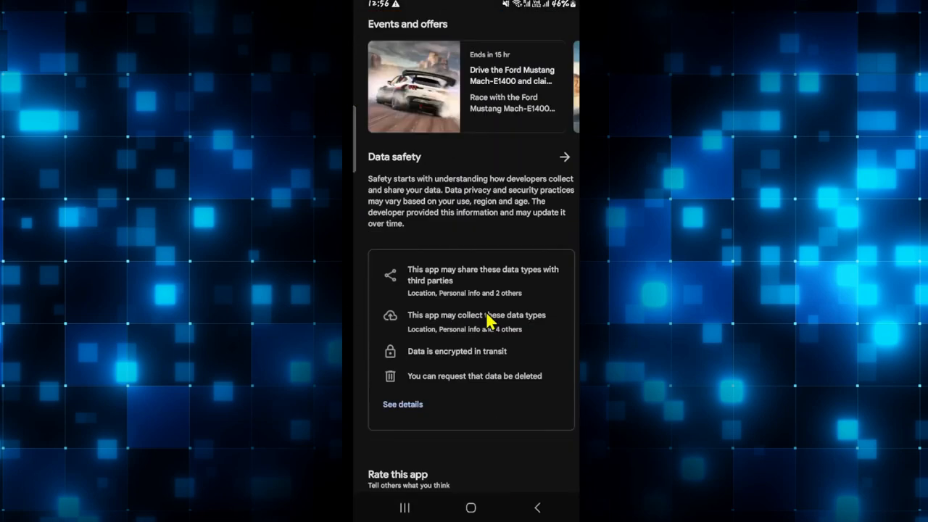
{"action": "scroll", "scroll_direction": "down", "scroll_amount": 3}
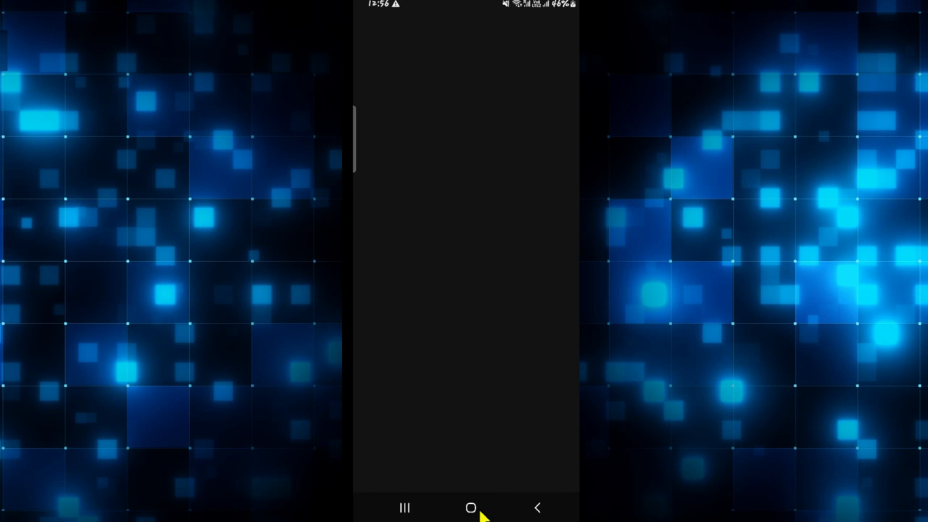
Return to the Android home screen with the app icons showing
{"action": "left_click", "coordinate": [470, 507]}
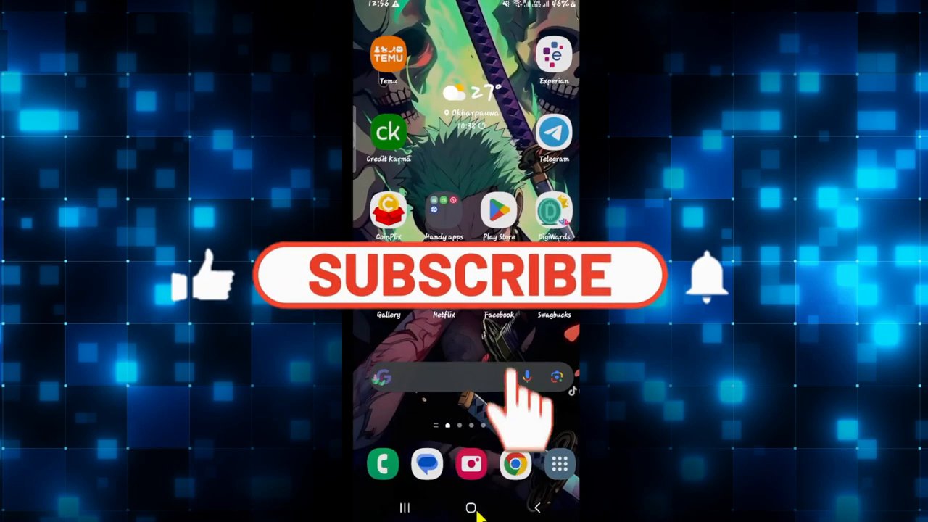
{"action": "left_click", "coordinate": [465, 275]}
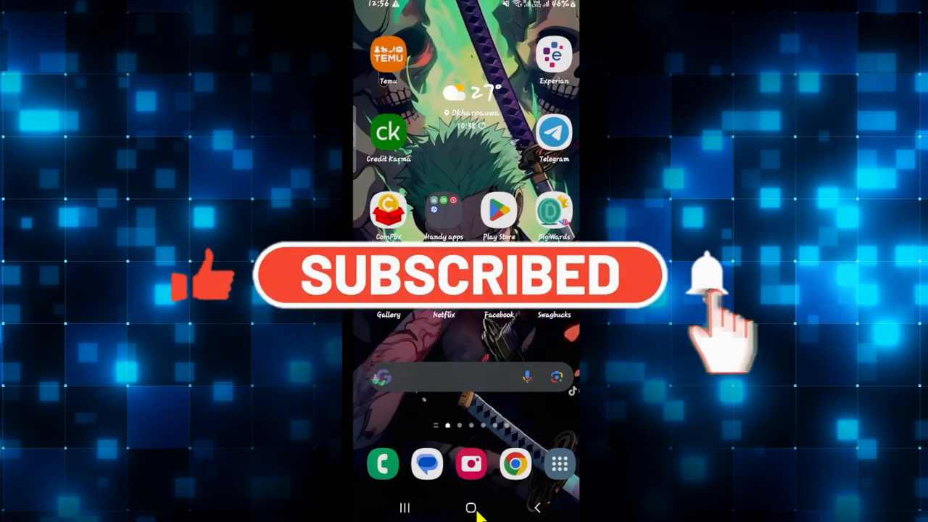
{"action": "left_click", "coordinate": [705, 277]}
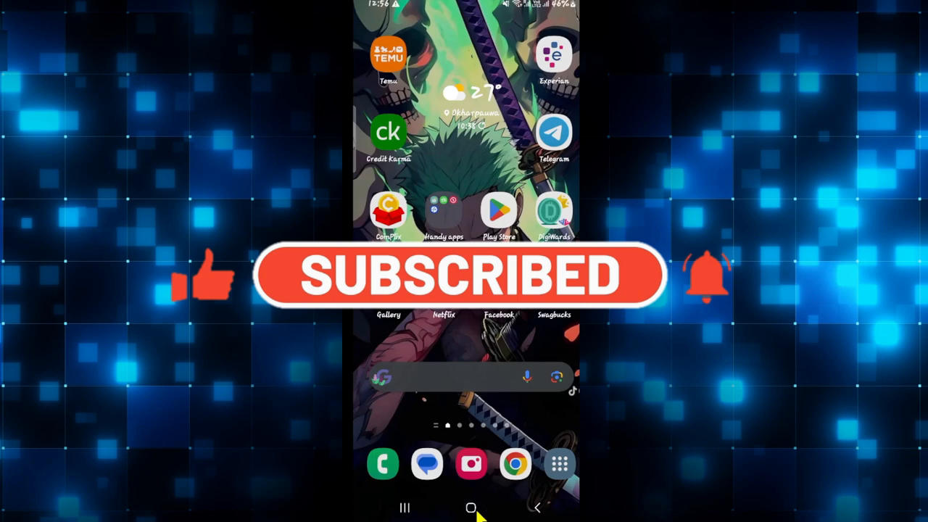